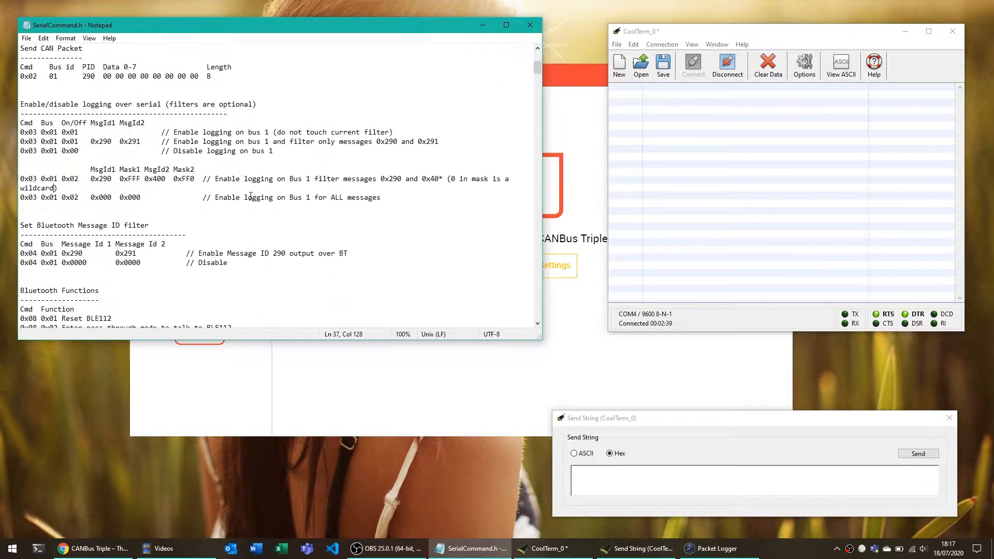
Send hex 03 01 01 from the Send String box to start bus 1 logging.
scroll(up, 3)
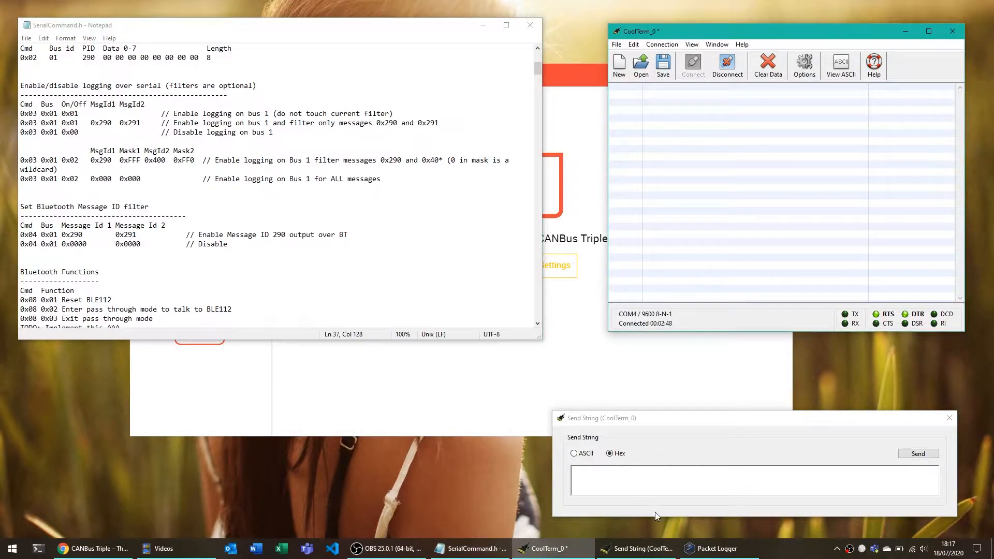
click(638, 480)
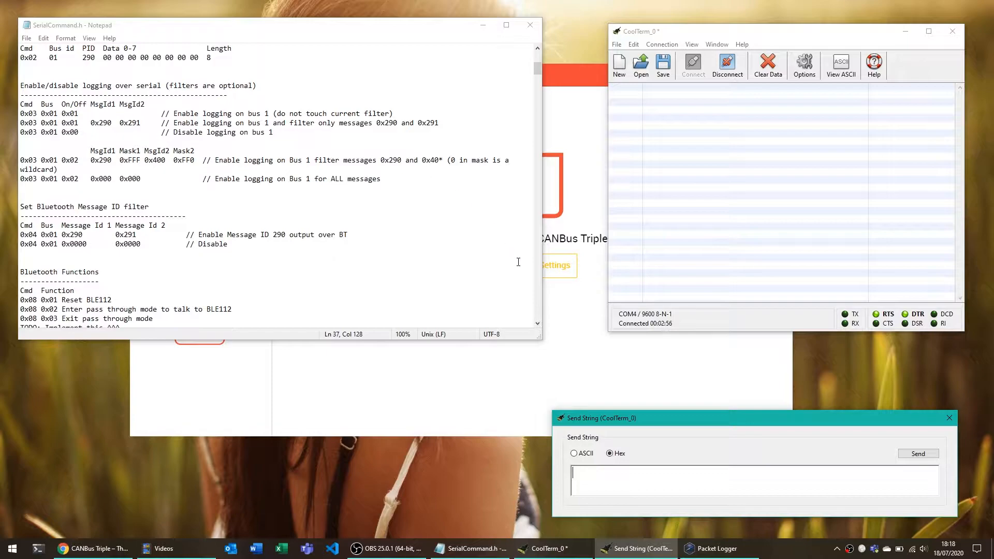
mouse_move(385, 169)
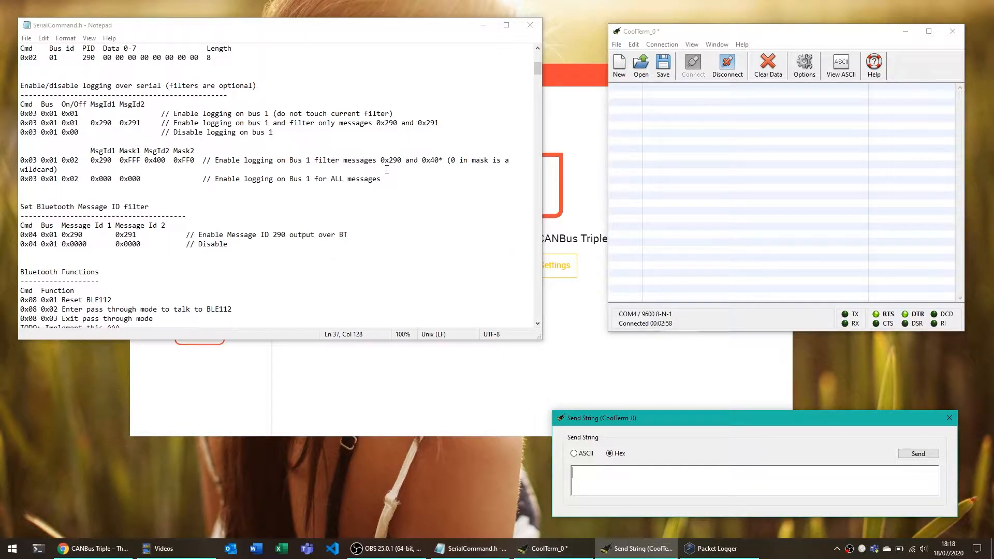
text(03)
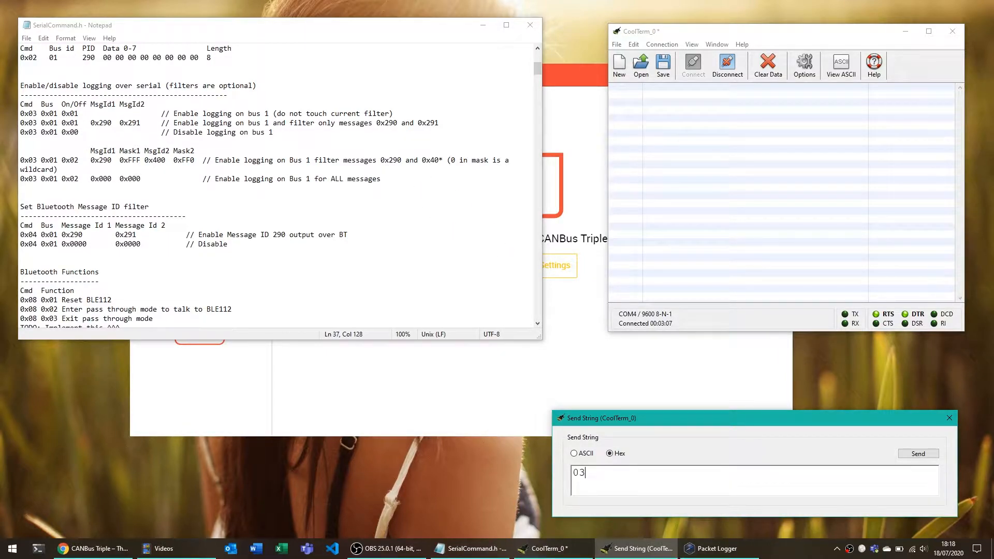
text(01 01)
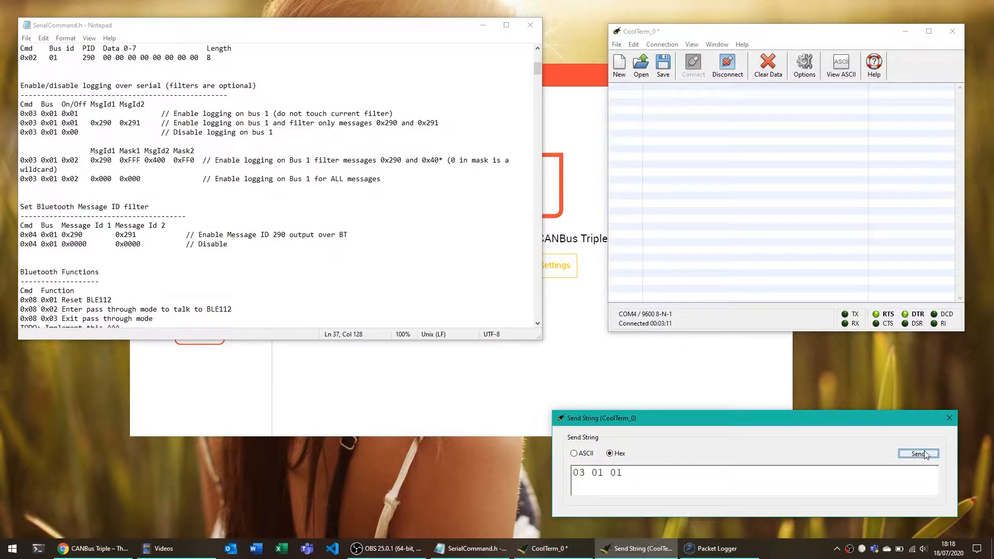
click(917, 454)
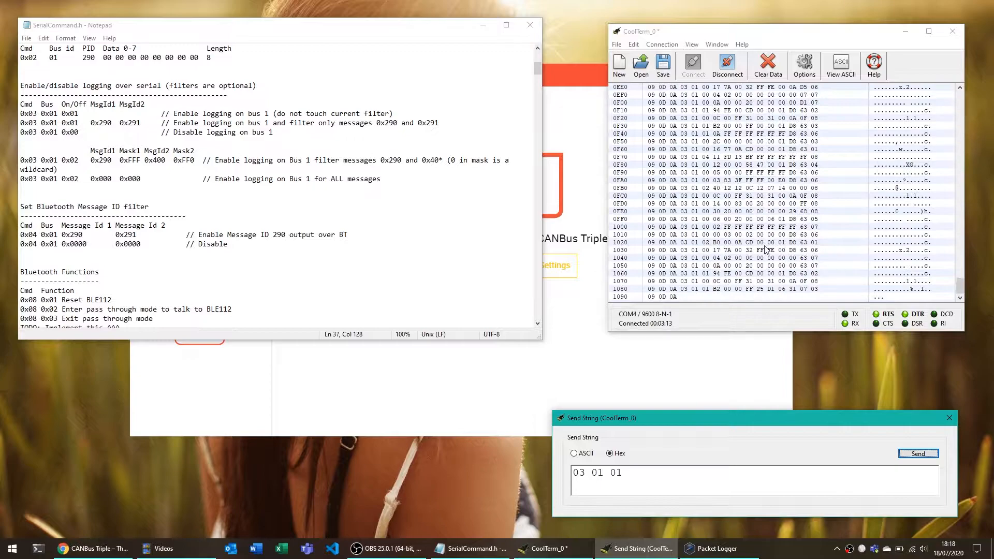
click(917, 453)
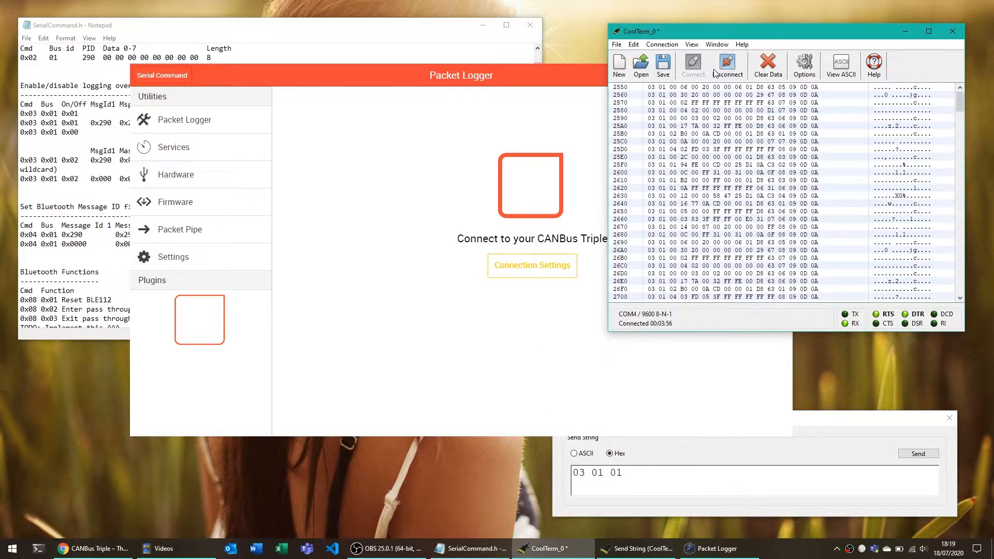
Disconnect CoolTerm from the CANBus Triple to free the port for Serial Command.
click(726, 65)
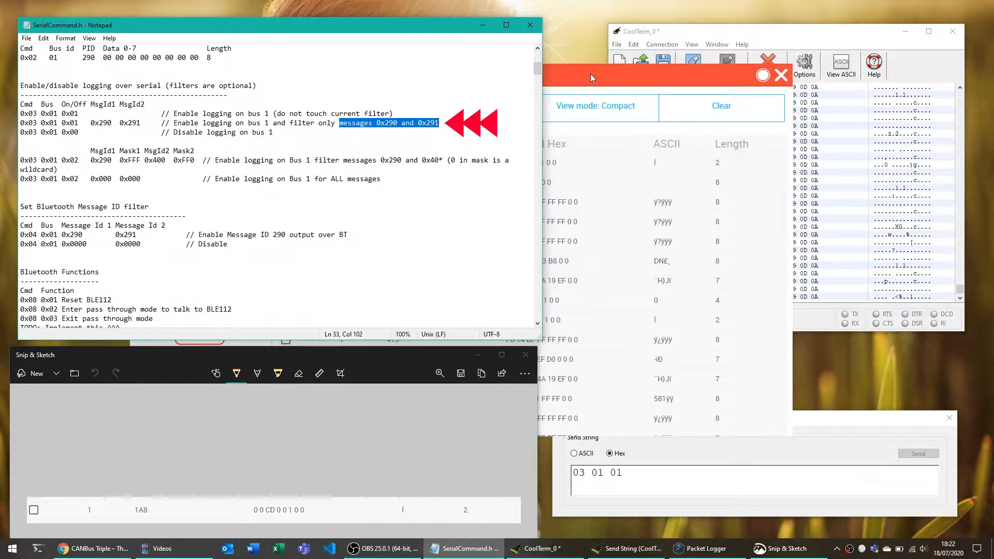
Close the Serial Command packet logger and reconnect CoolTerm on COM4.
click(384, 26)
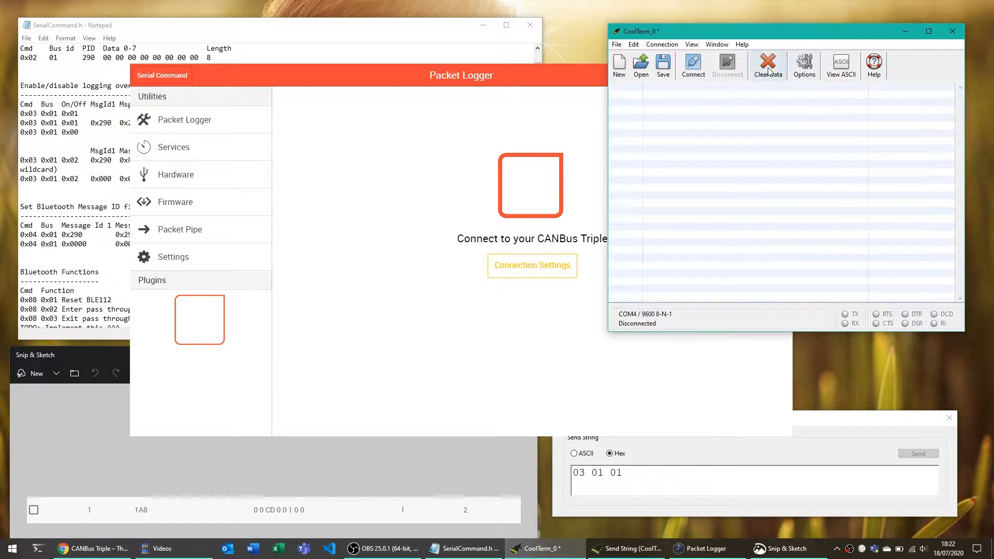
click(693, 64)
text(0)
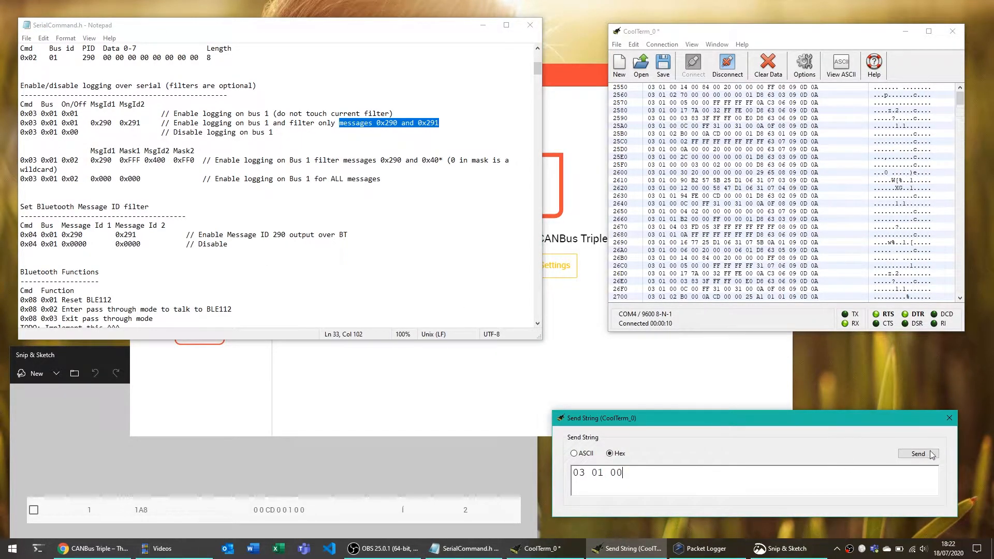
Send hex 03 01 00 to stop bus 1 logging, then return to the hex command field.
click(916, 454)
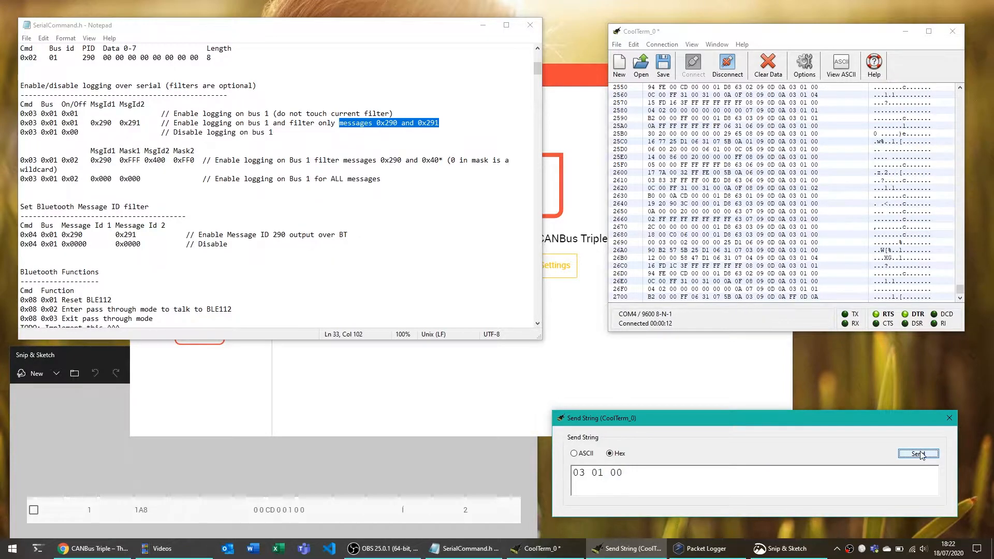
click(918, 455)
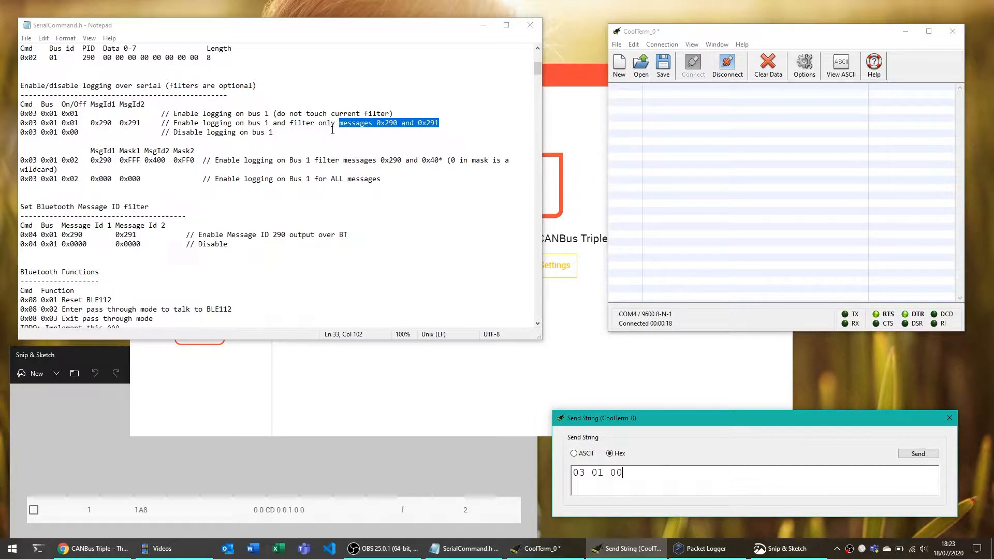
click(333, 129)
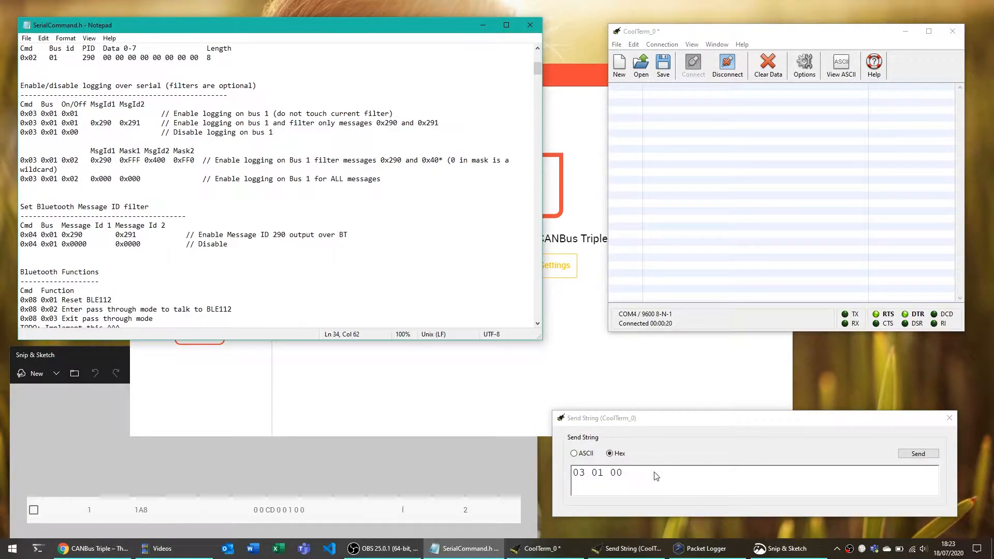
click(653, 473)
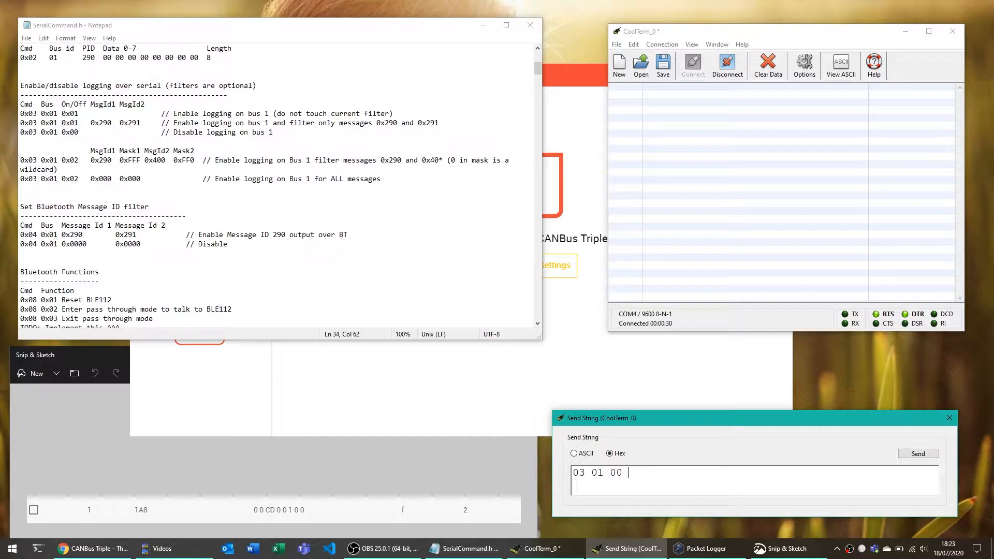
Send hex 03 01 01 01 a8 01 a8 to log only message ID 0x1A8.
text(1)
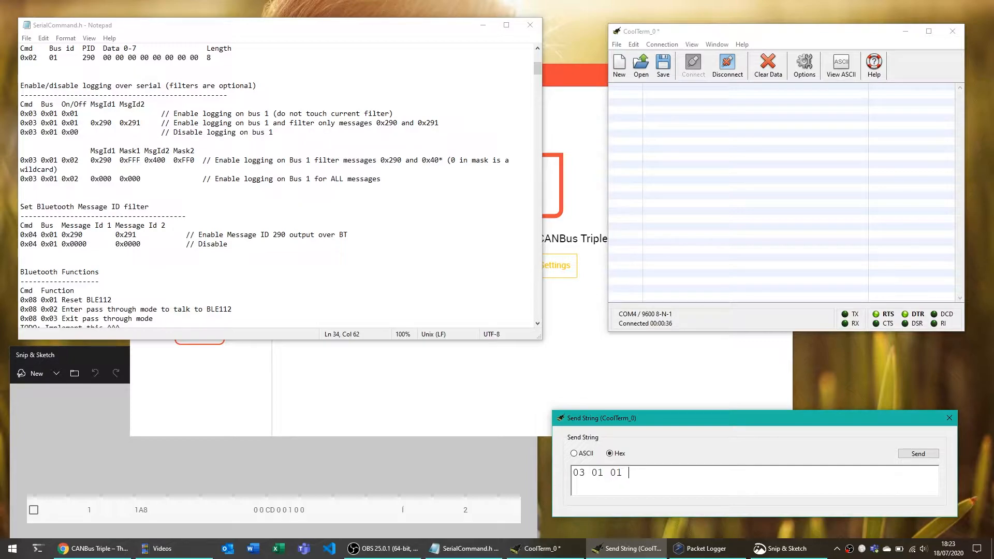
text(0a)
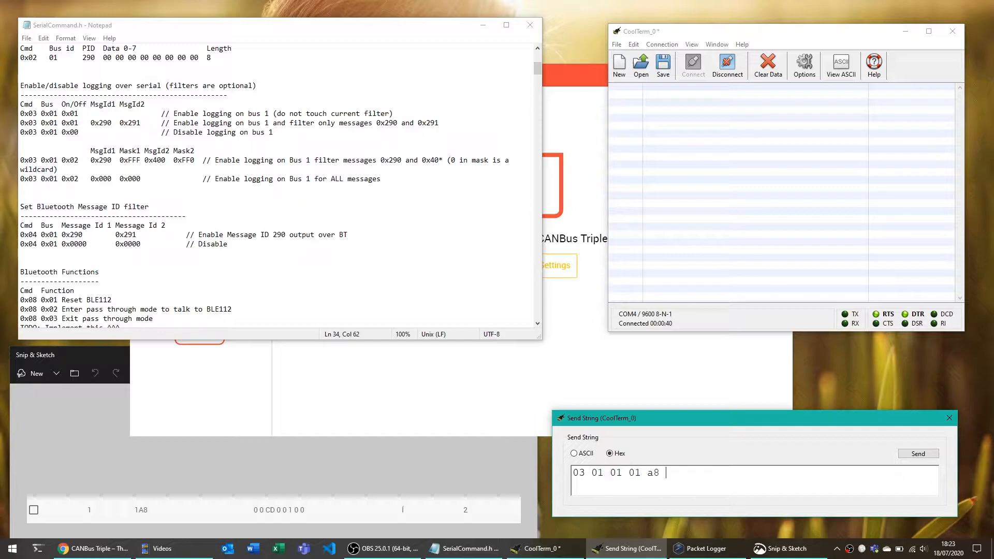
text(01 a8)
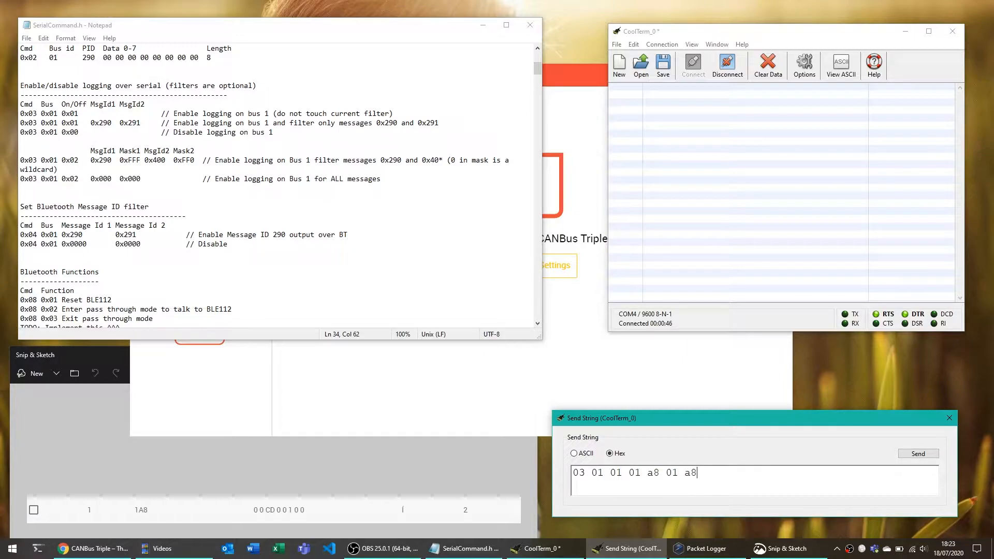
click(917, 454)
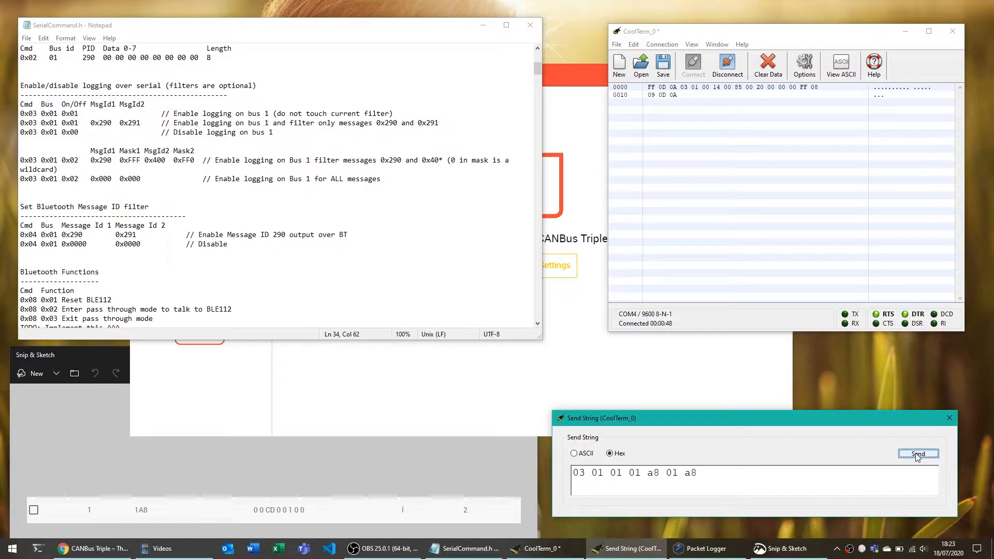